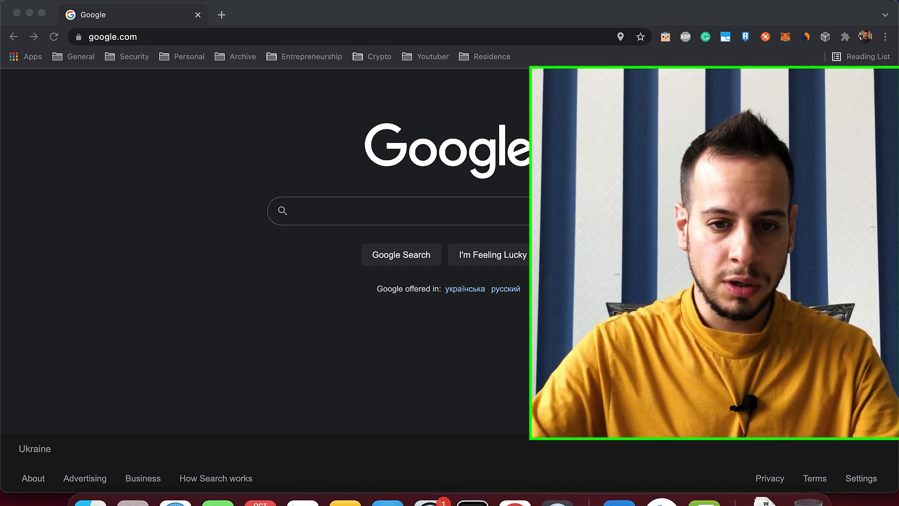
Search Google for 'ledger live' and open the official Ledger Live page on ledger.com
text(ledger live)
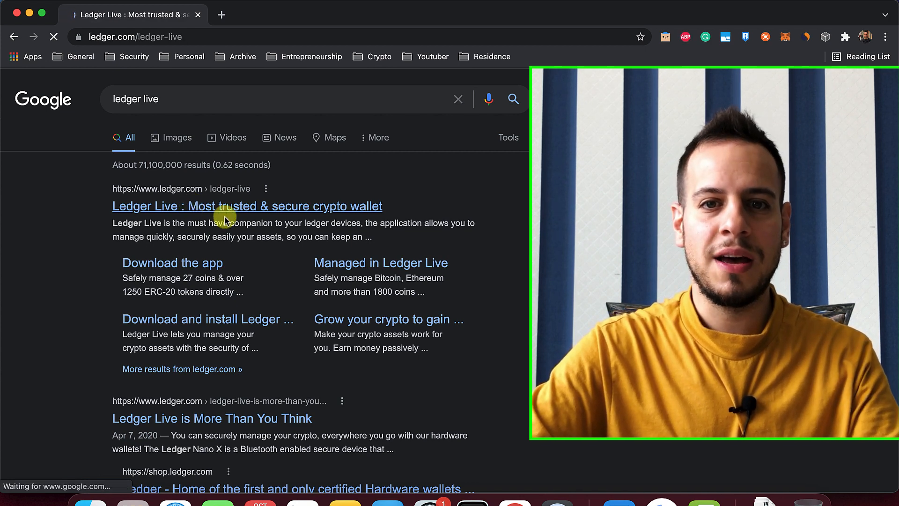
click(228, 206)
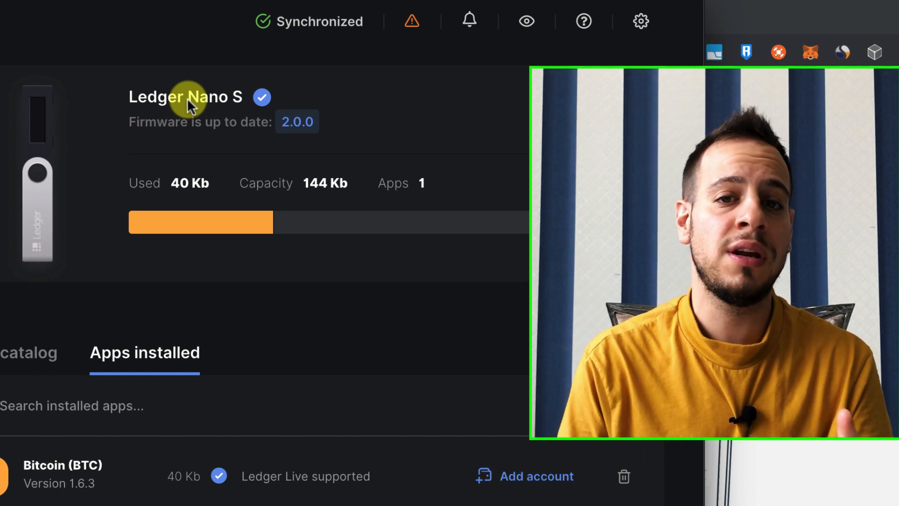
Scroll the Nano S manager down to the installed apps, showing only Bitcoin 1.6.3
scroll(down, 3)
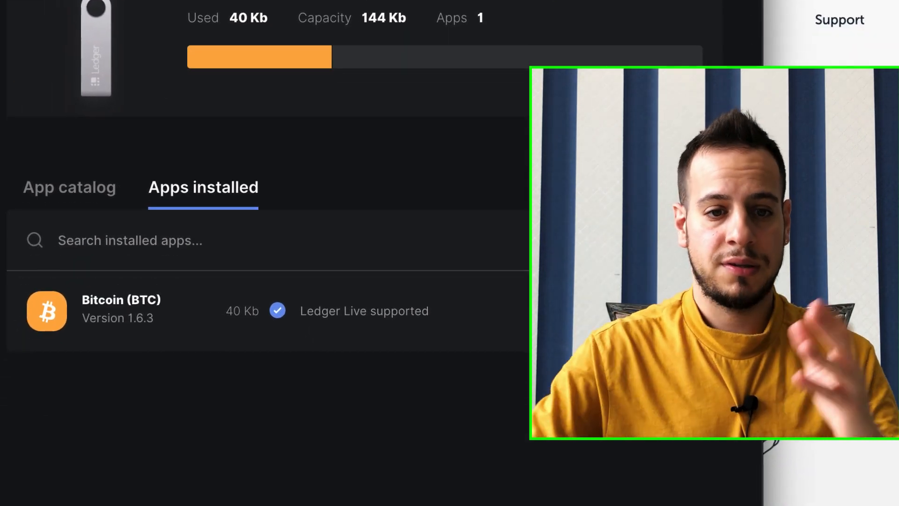
Find Terra in the App catalog and install it onto the Ledger Nano S
click(69, 187)
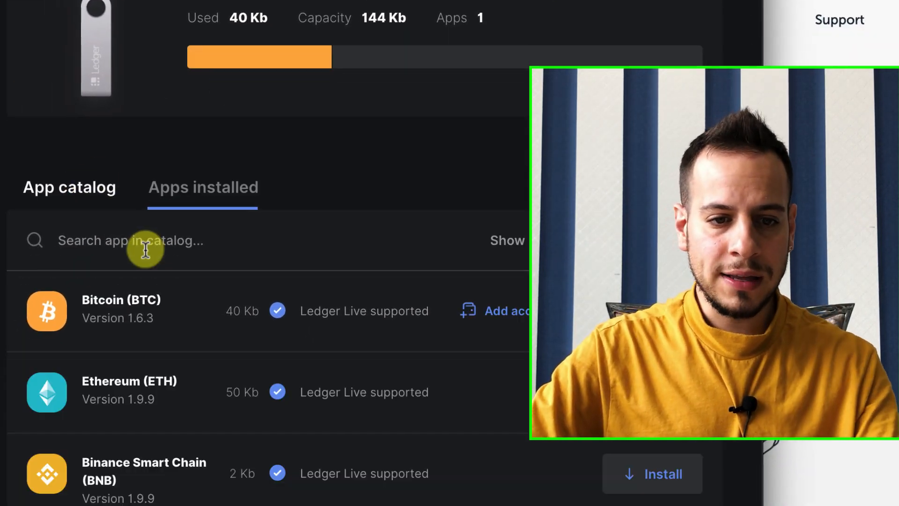
text(terra)
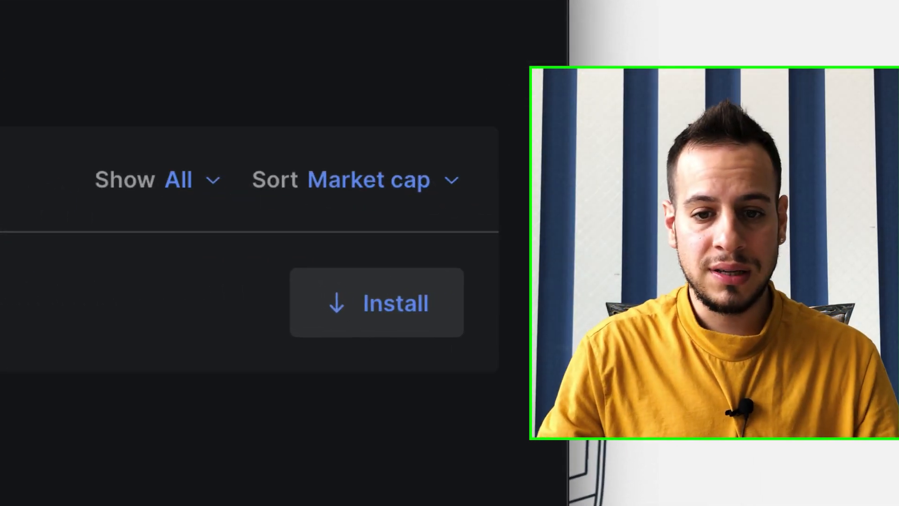
click(375, 316)
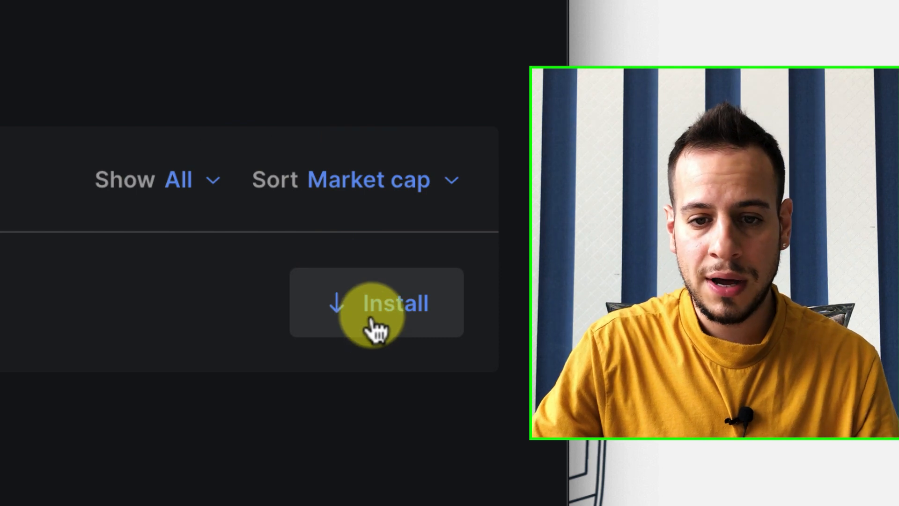
click(377, 317)
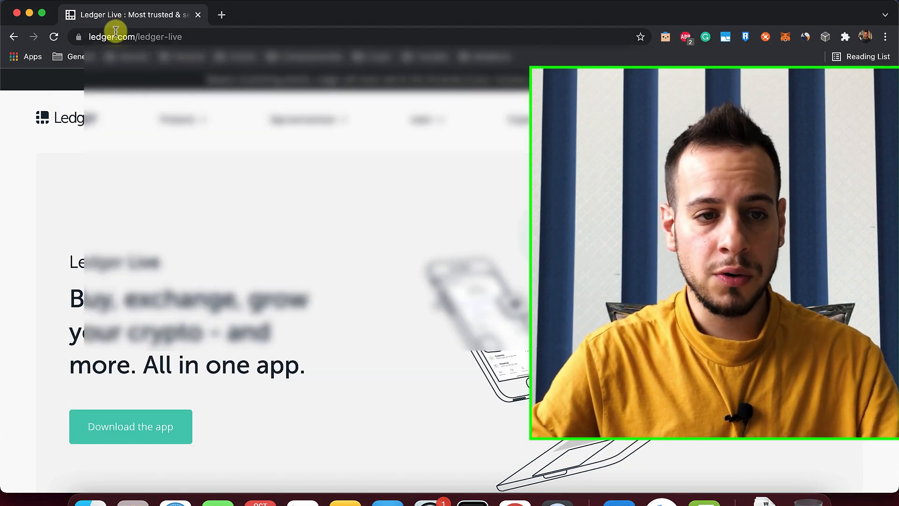
Search Google for 'terra station extension', check an article result, and return to the results
text(terra)
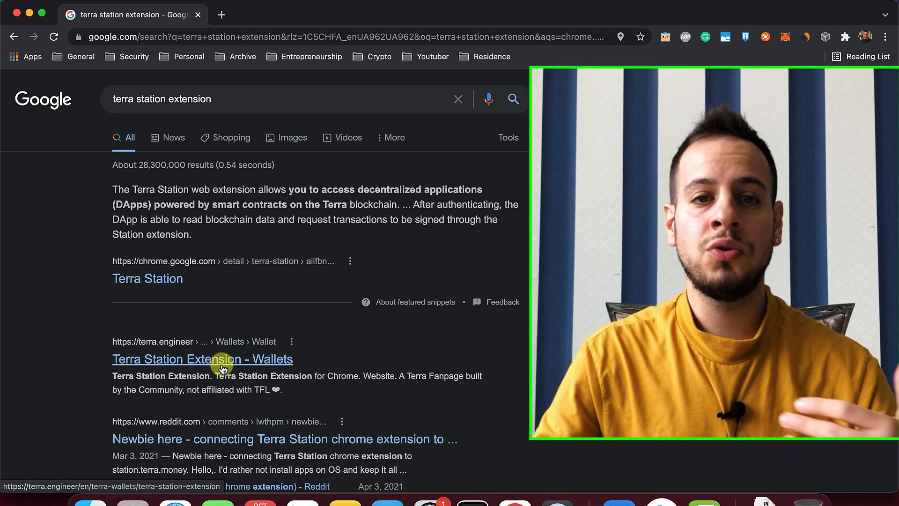
click(221, 370)
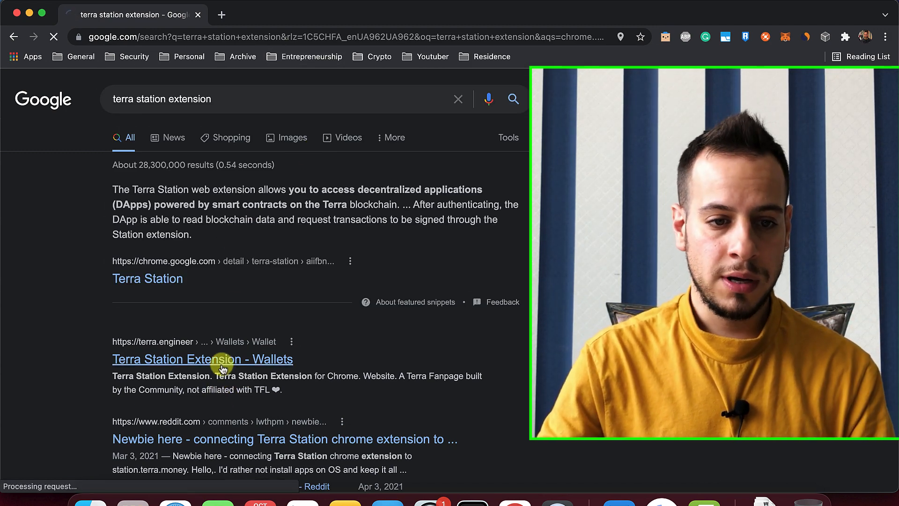
click(203, 359)
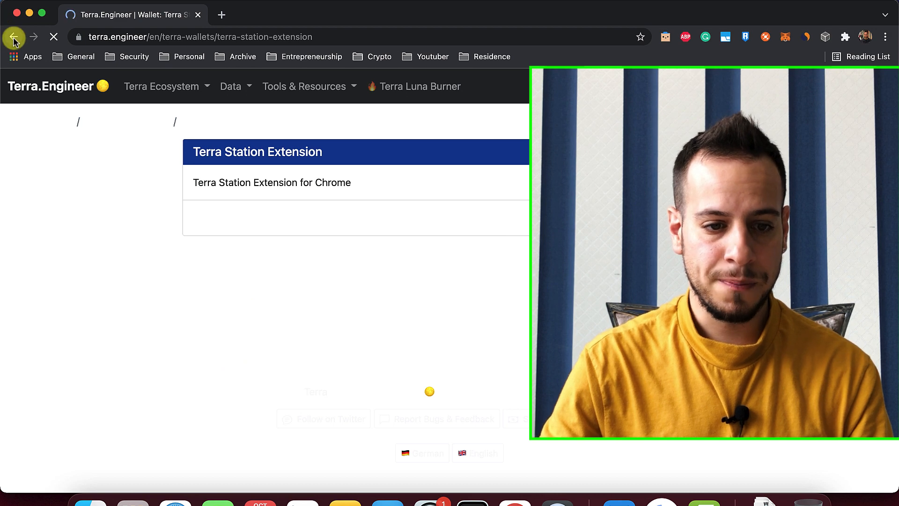
click(14, 37)
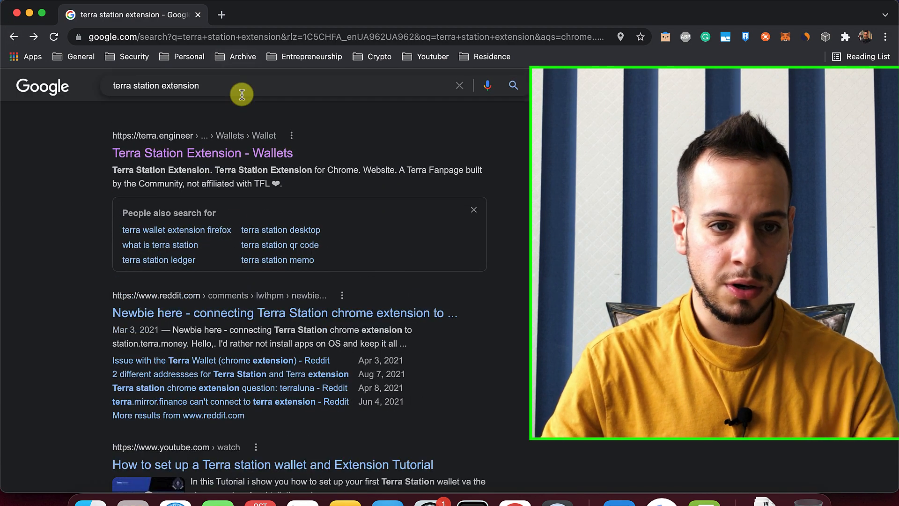
Search 'terra wallet chrome' and open the Terra Station Chrome Web Store listing
text(terra wallet chrome)
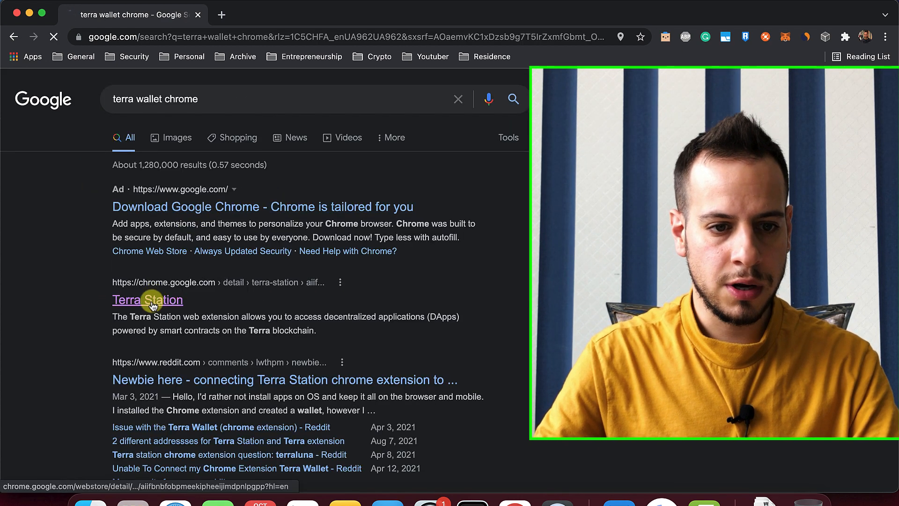
click(148, 300)
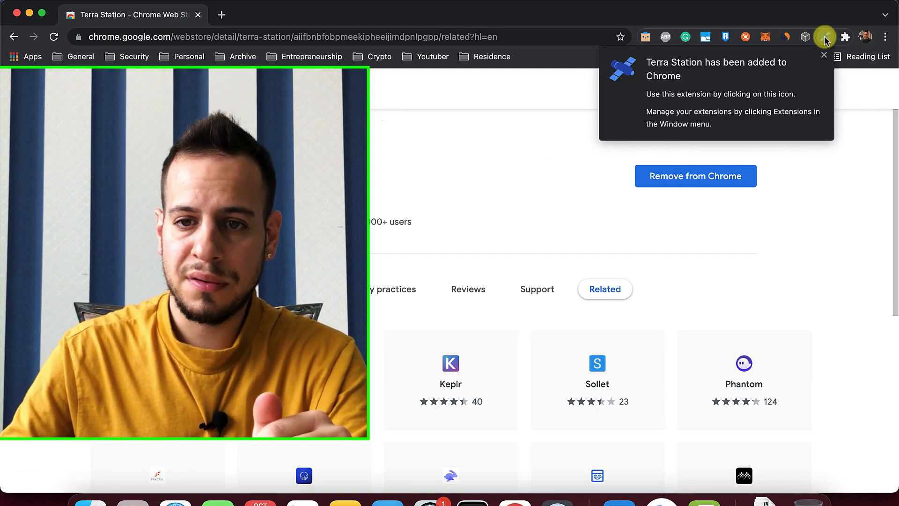
Dismiss the extension-added notice and launch Terra Station from the Chrome toolbar
click(854, 34)
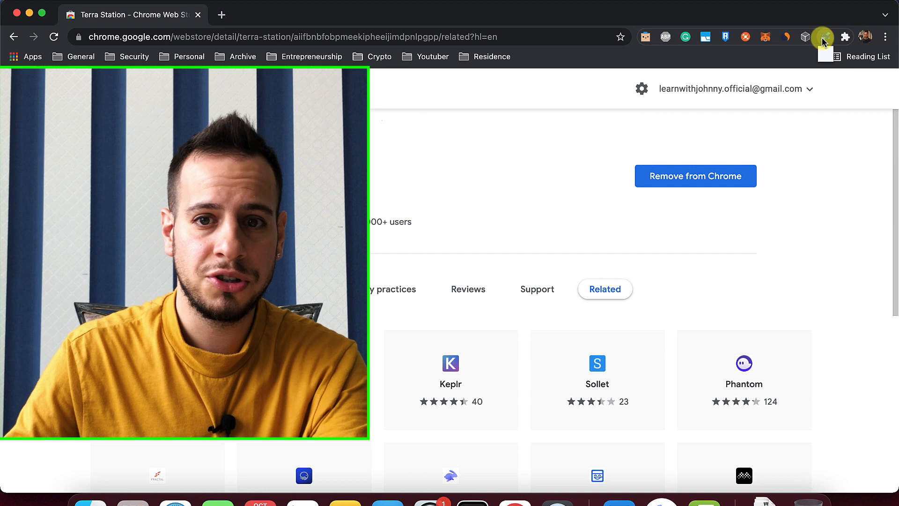
click(824, 37)
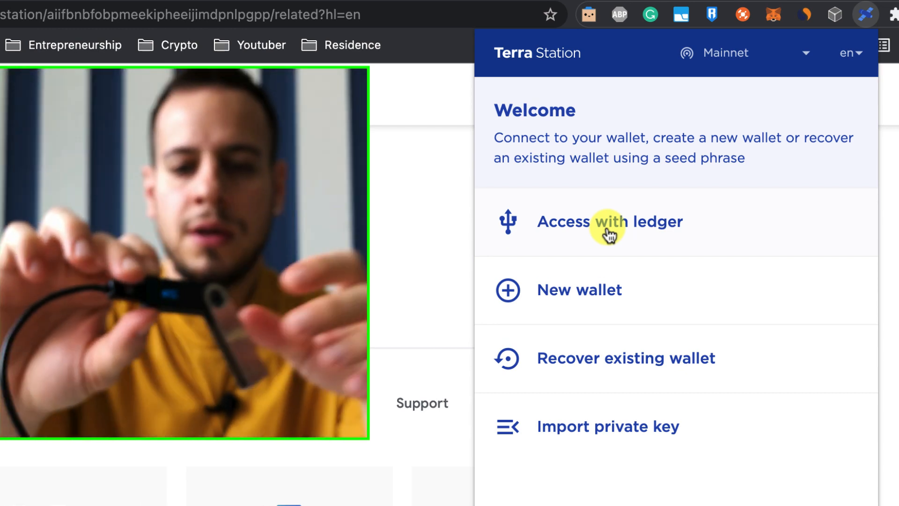
Access the wallet with the Ledger so the UST balance becomes available
click(609, 221)
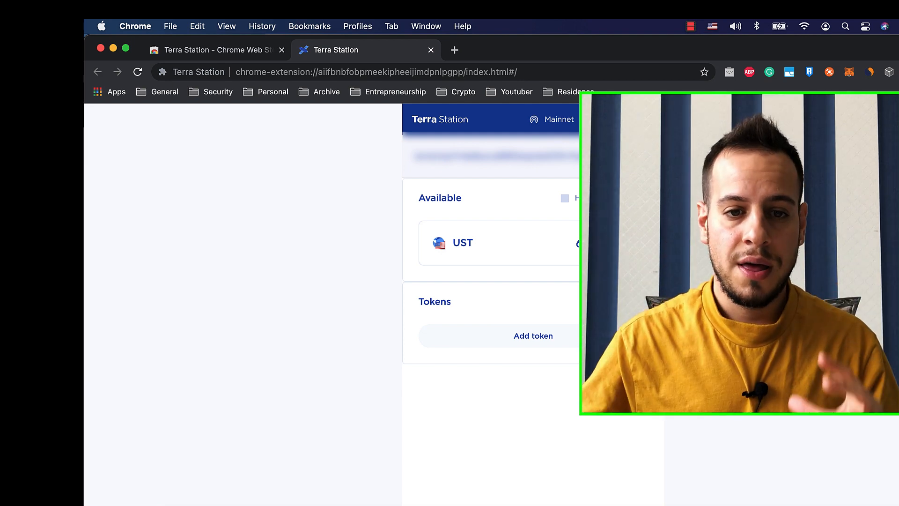
Launch the full Terra Station web wallet at station.terra.money from the extension
click(369, 71)
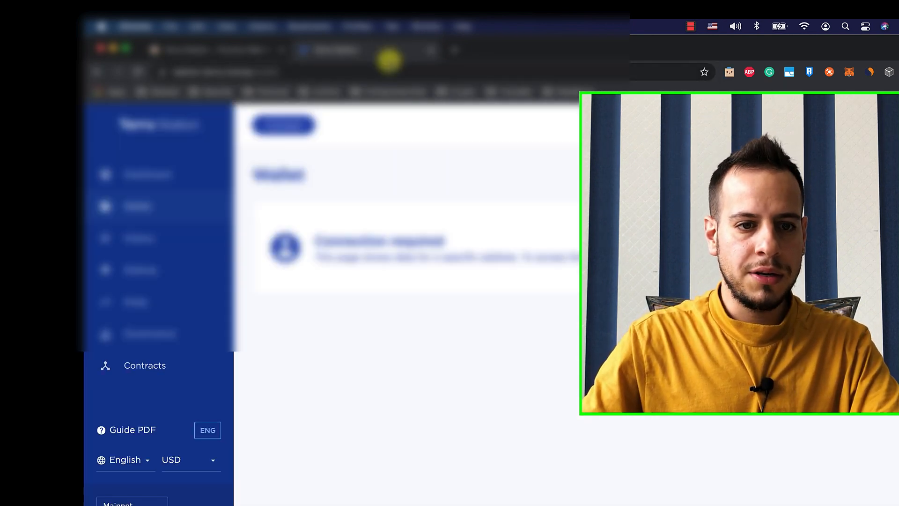
Connect the web wallet via the Terra Station Extension, showing 60.023904 UST, and go to Swap
click(283, 126)
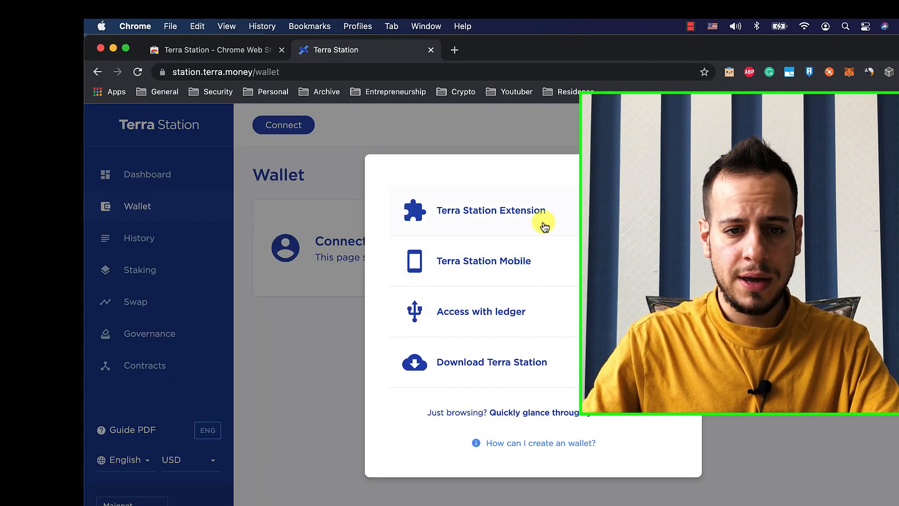
click(481, 312)
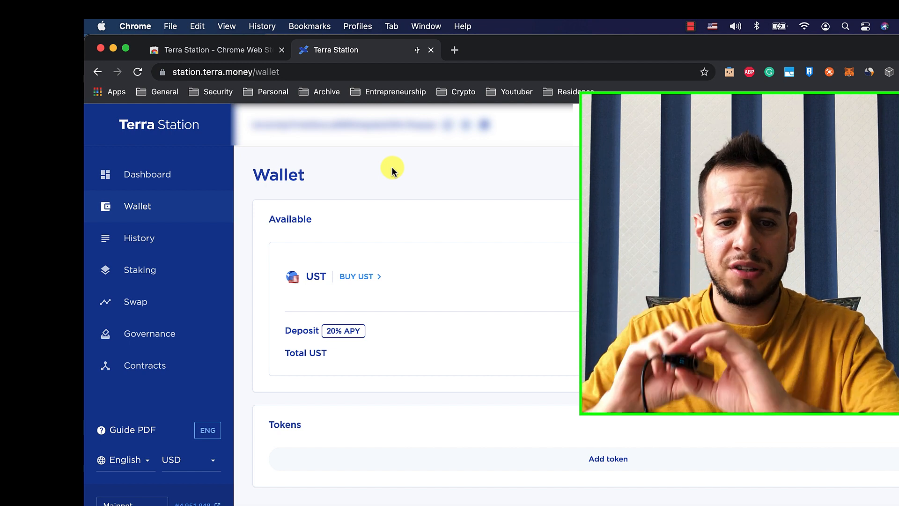
mouse_move(350, 340)
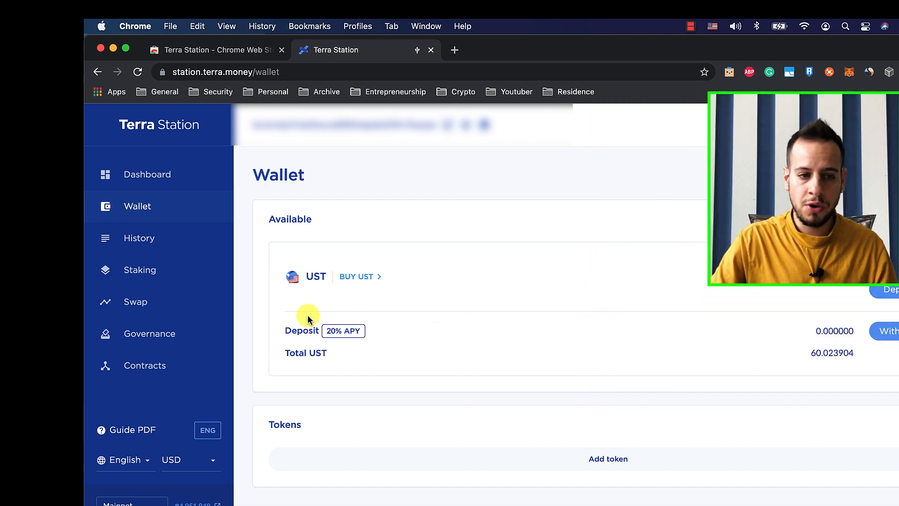
click(135, 301)
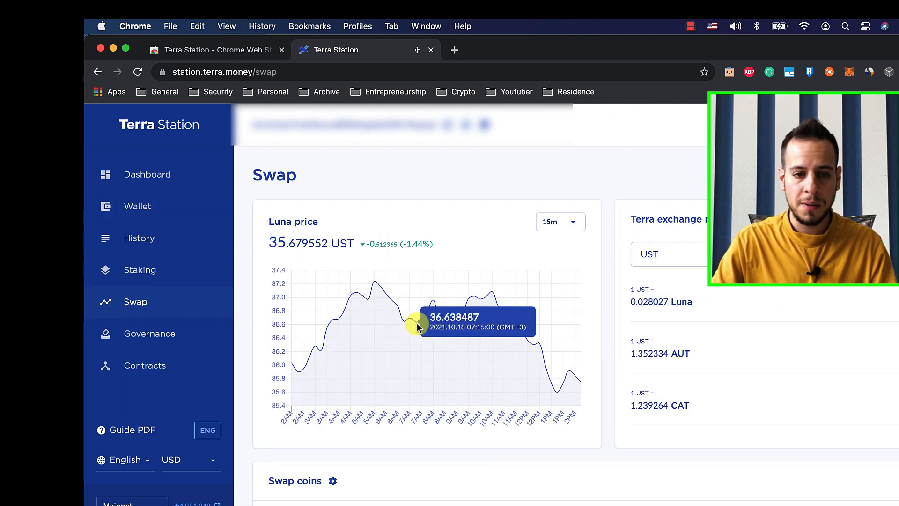
Set up swapping 1 UST to about 0.027887 Luna and proceed to the confirmation summary
scroll(down, 3)
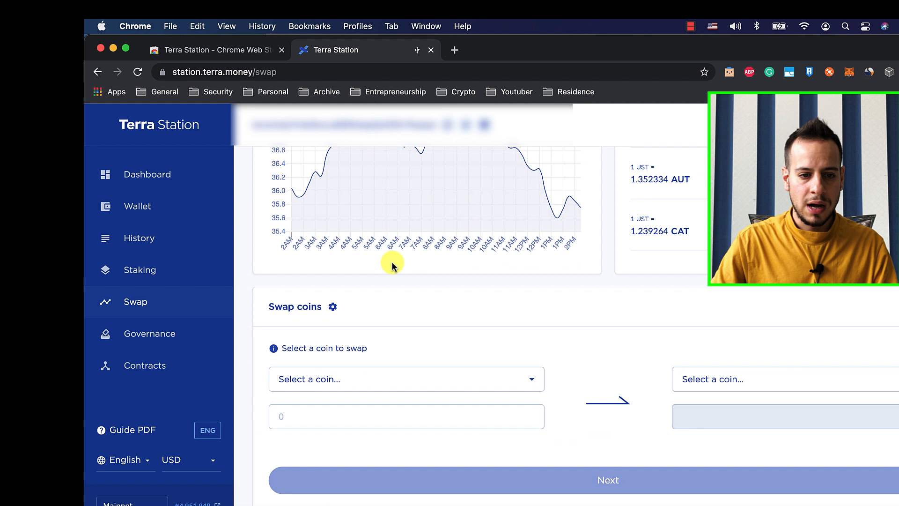
scroll(down, 3)
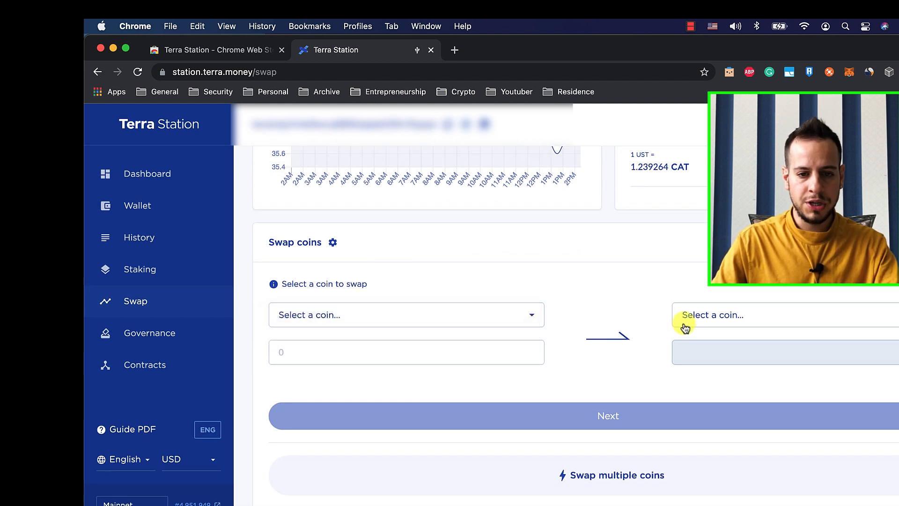
click(712, 315)
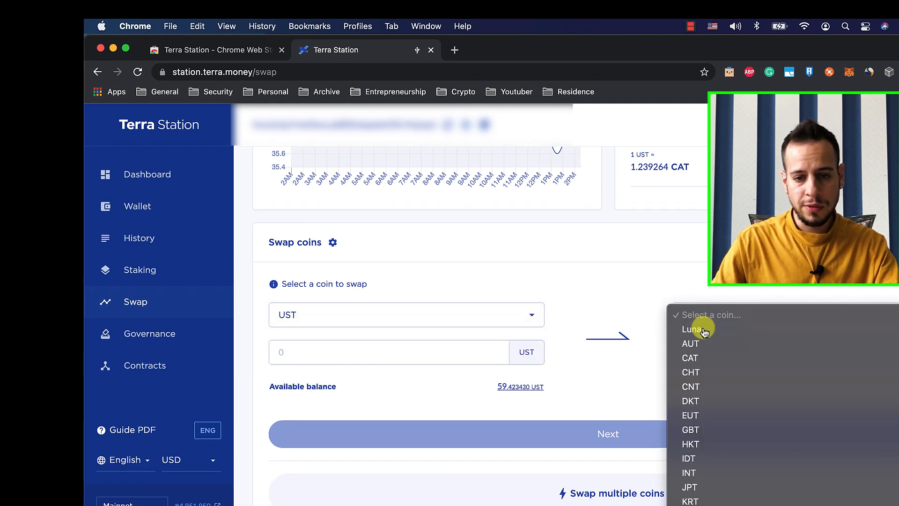
click(691, 330)
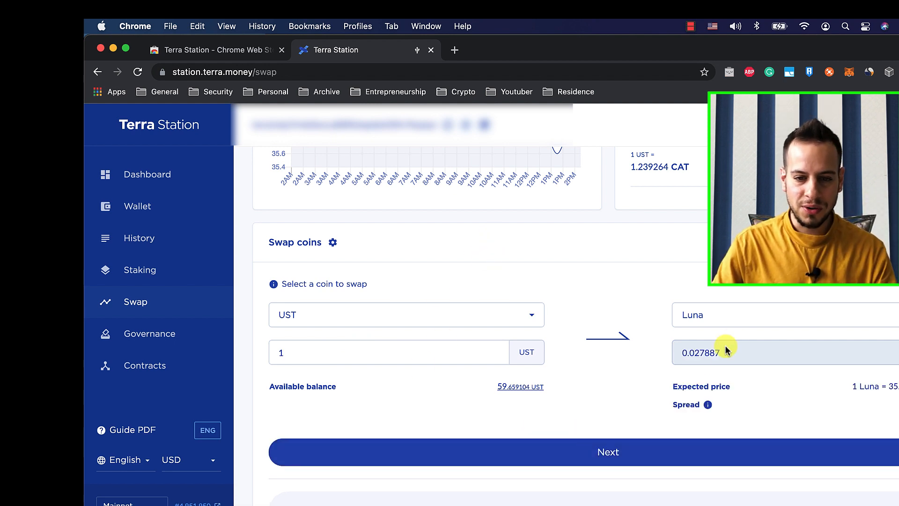
scroll(down, 3)
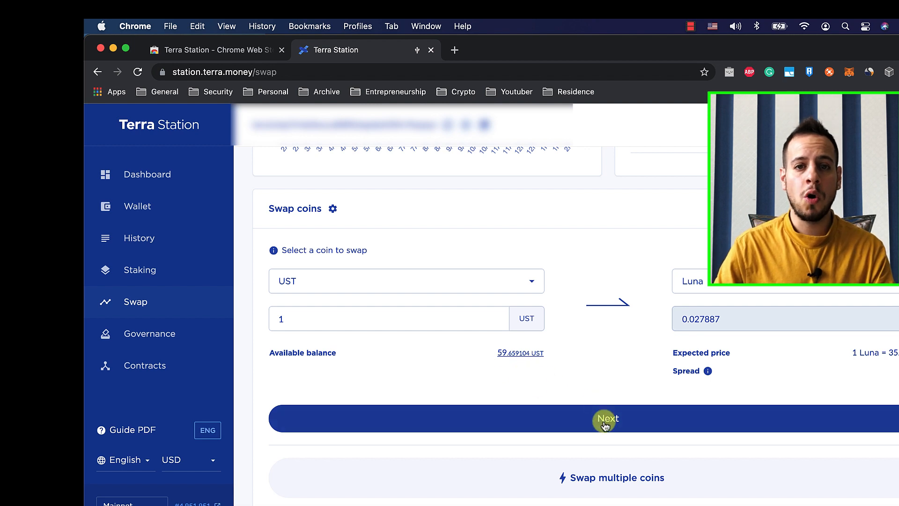
click(607, 425)
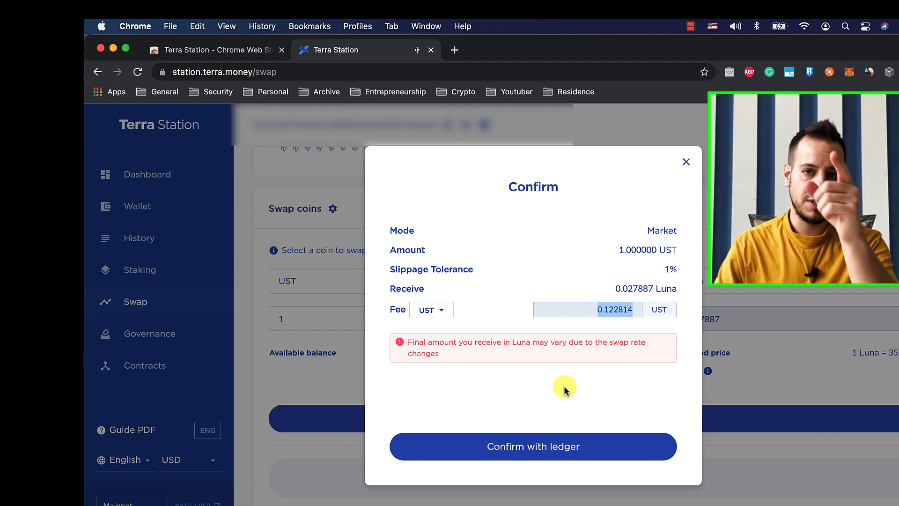
Confirm the 1 UST to Luna swap with the Ledger until the Success dialog appears
click(533, 446)
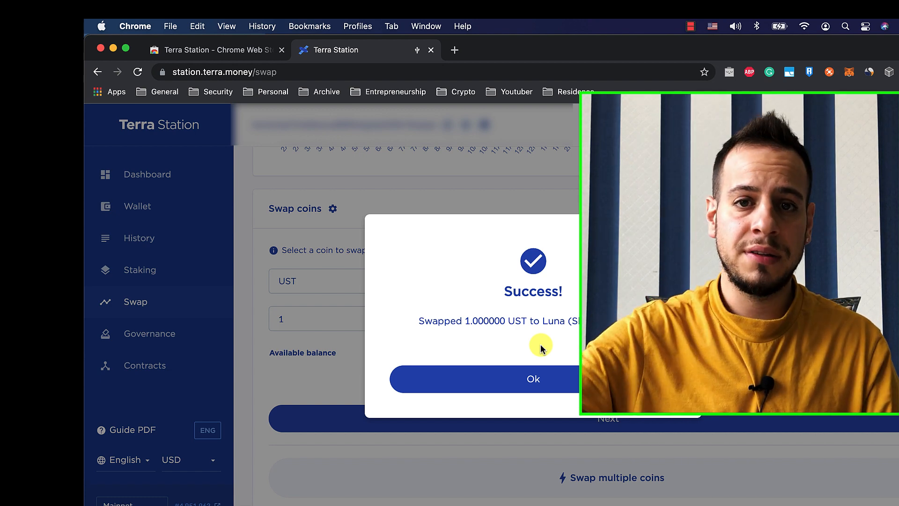
mouse_move(528, 346)
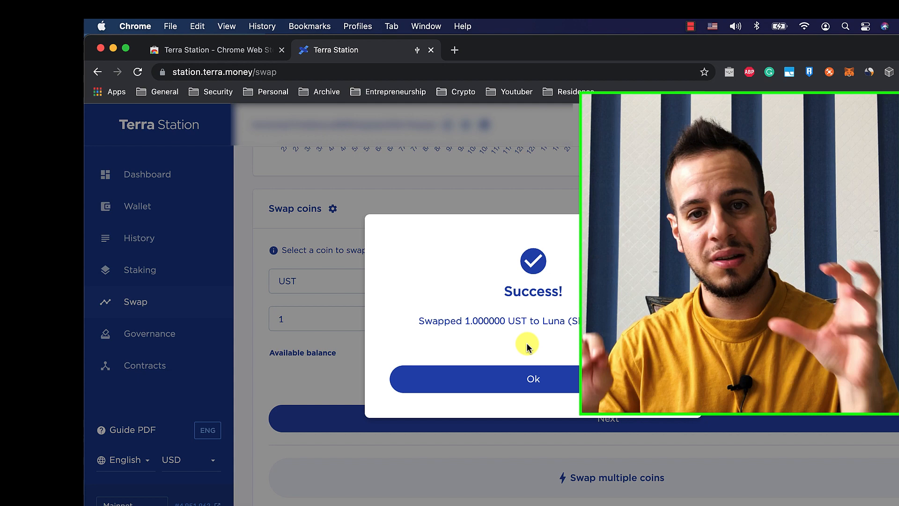